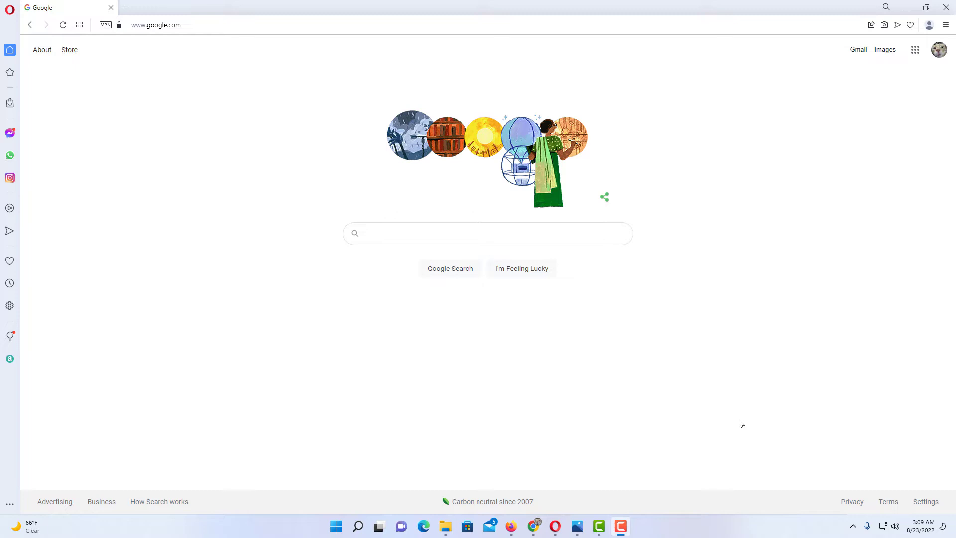
mouse_move(634, 370)
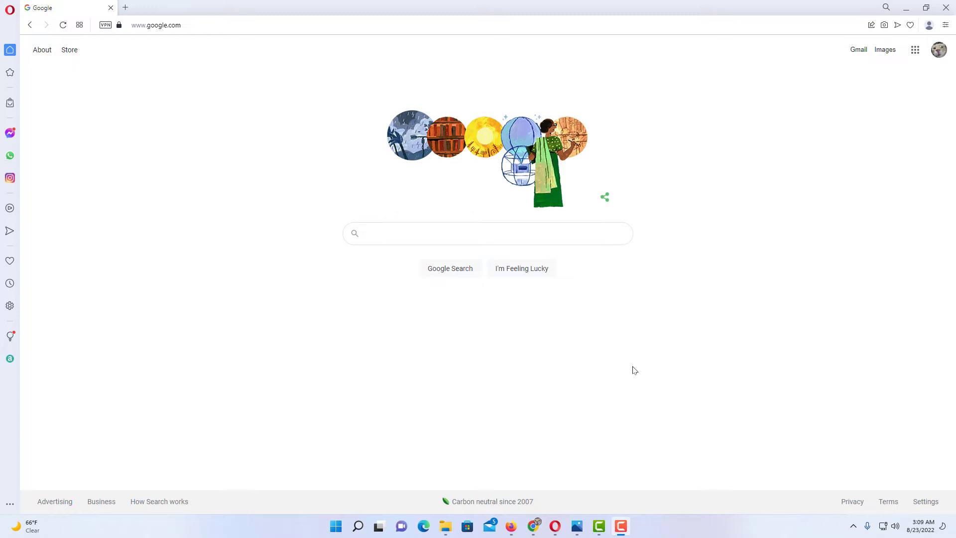
mouse_move(549, 338)
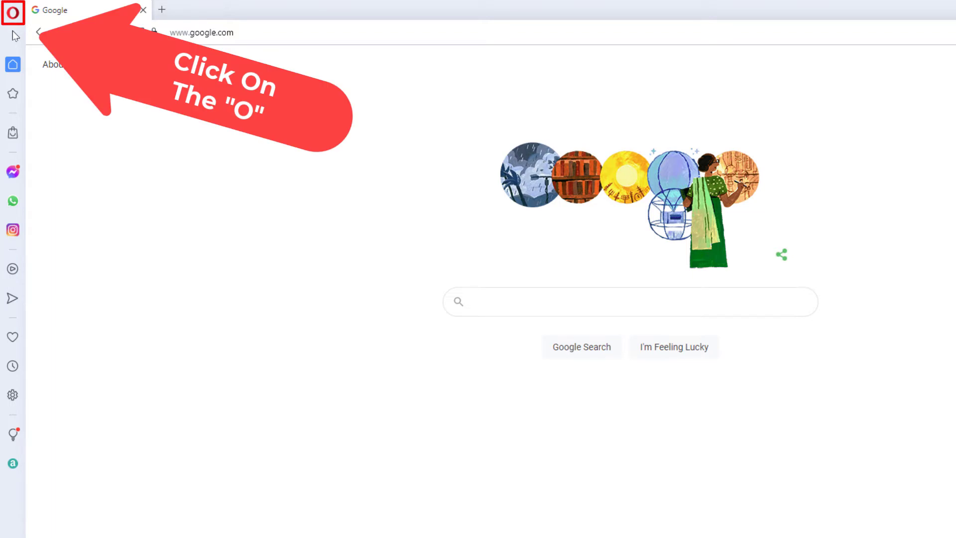
- Reach Opera's Settings page from the main 'O' menu
click(12, 13)
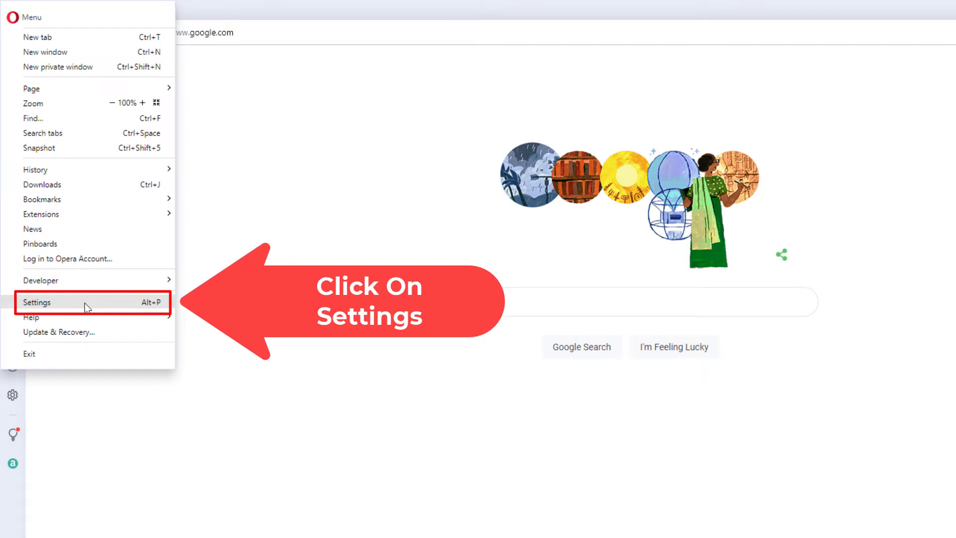
click(36, 302)
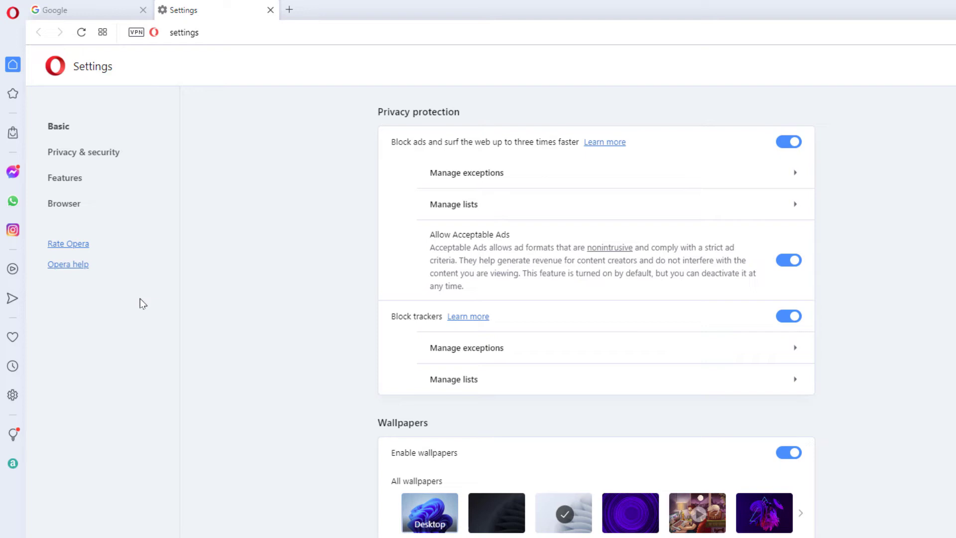
mouse_move(140, 162)
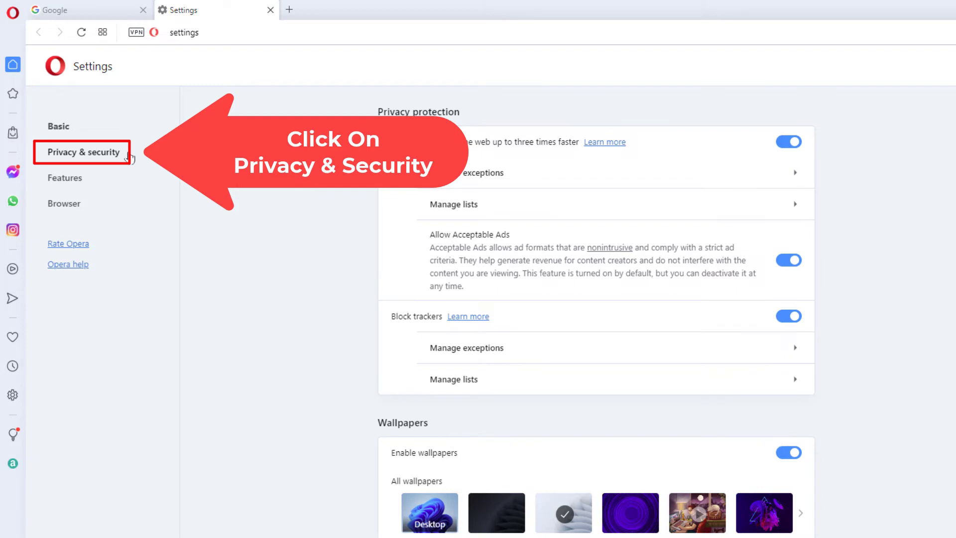
- Go to Privacy & security and into Site Settings
click(83, 152)
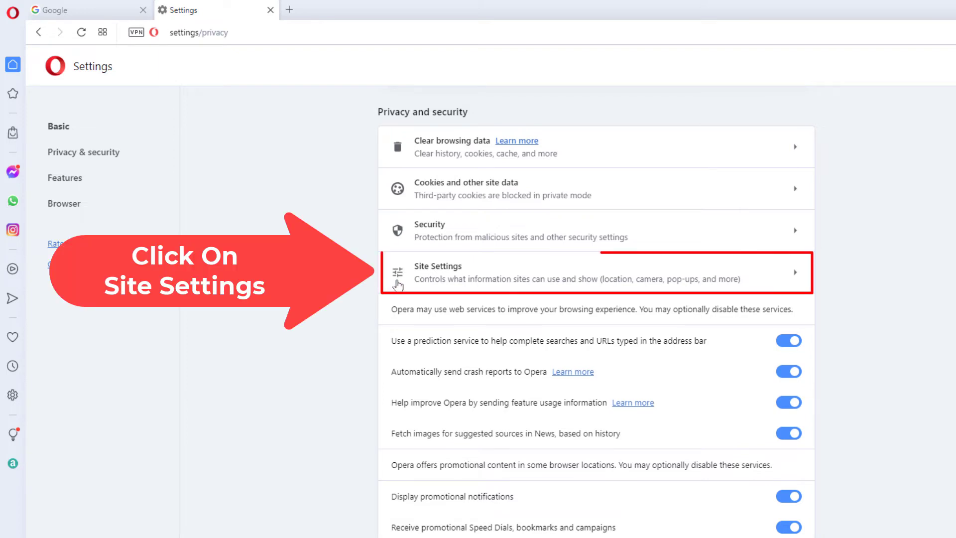
click(437, 271)
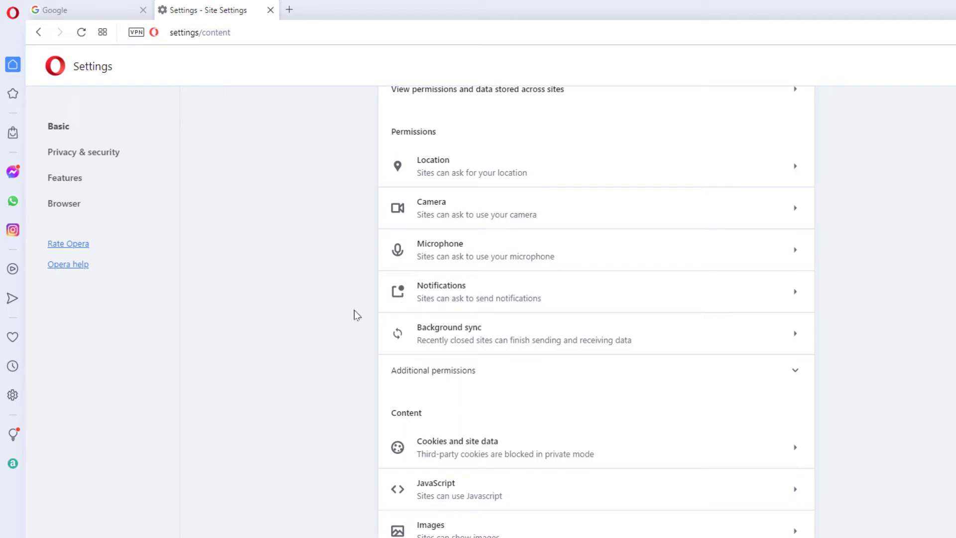
mouse_move(389, 153)
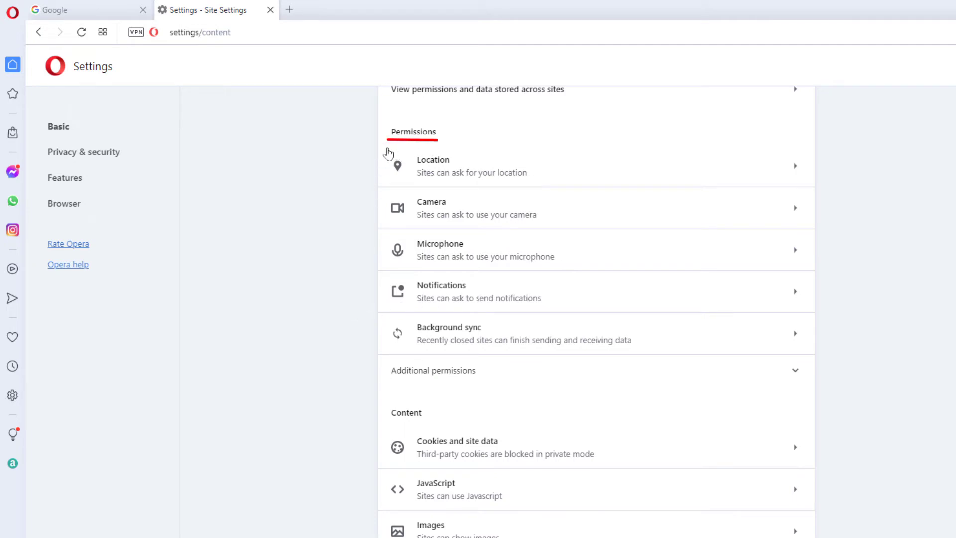
mouse_move(427, 314)
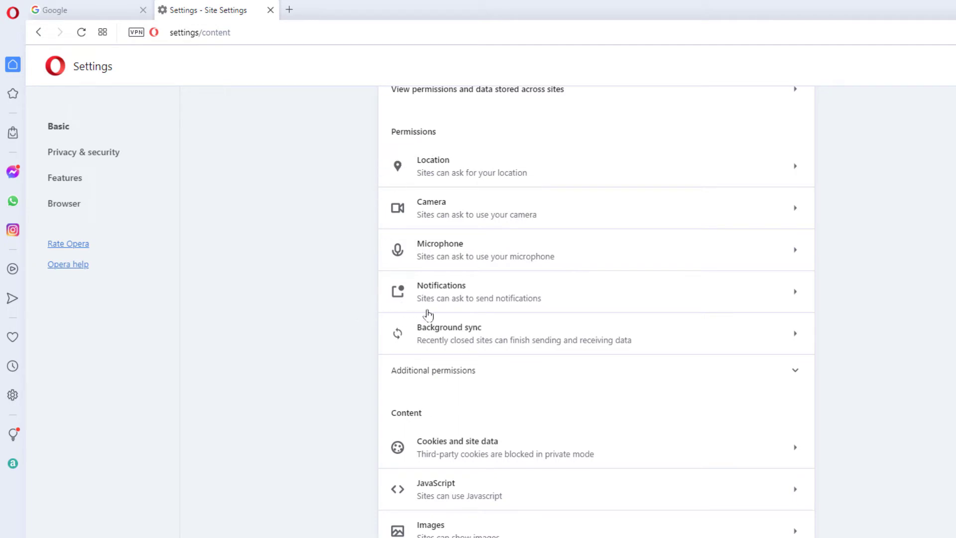
- Enter the Notifications permission page under Permissions
click(595, 292)
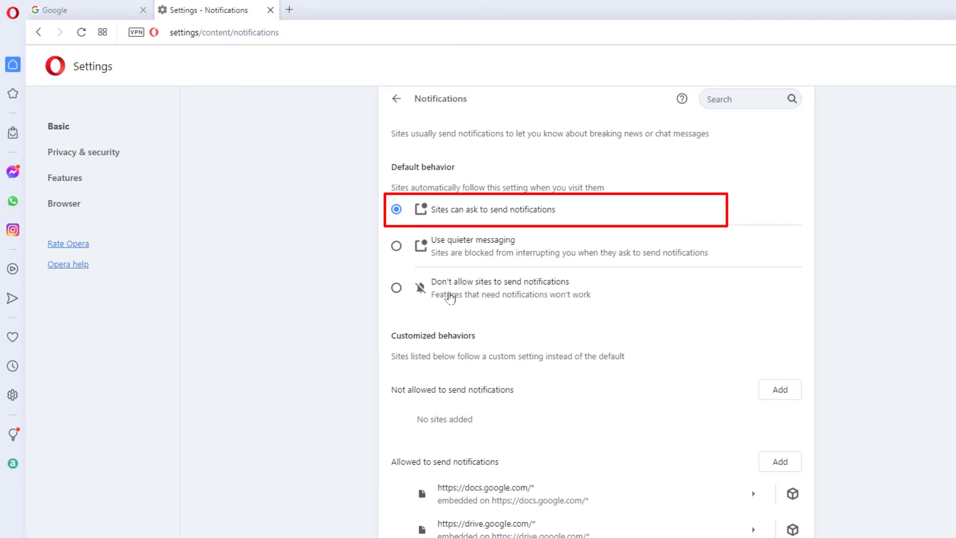
mouse_move(396, 249)
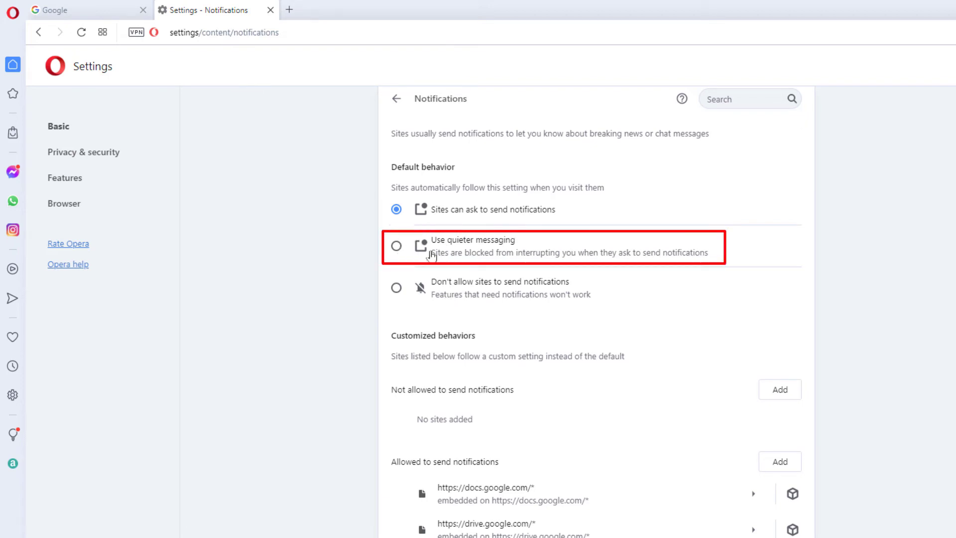
- Set the notification default to 'Don't allow sites to send notifications'
click(396, 245)
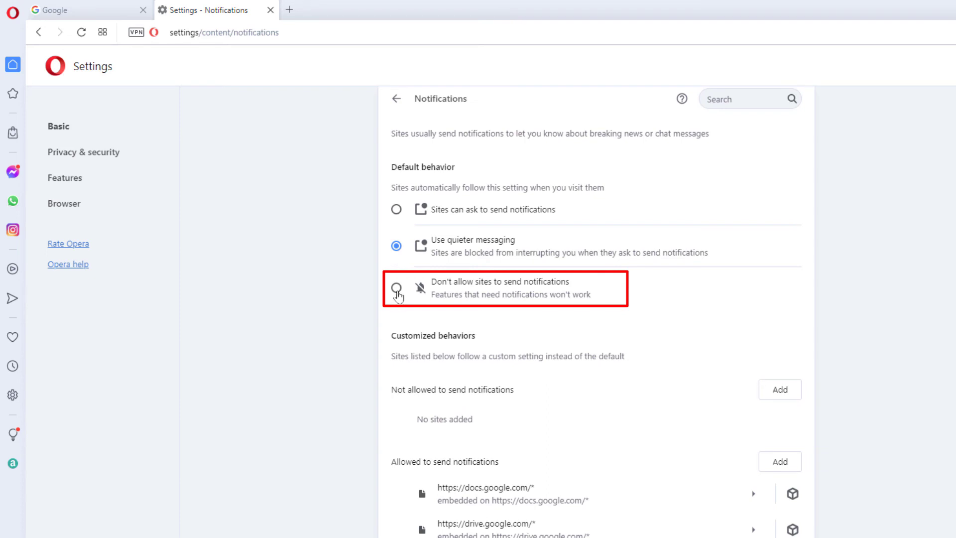
click(395, 287)
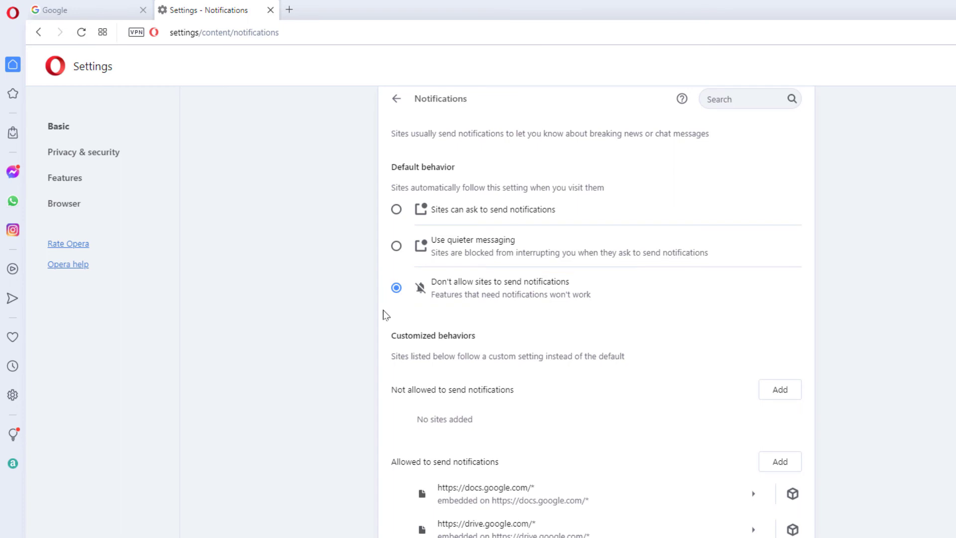